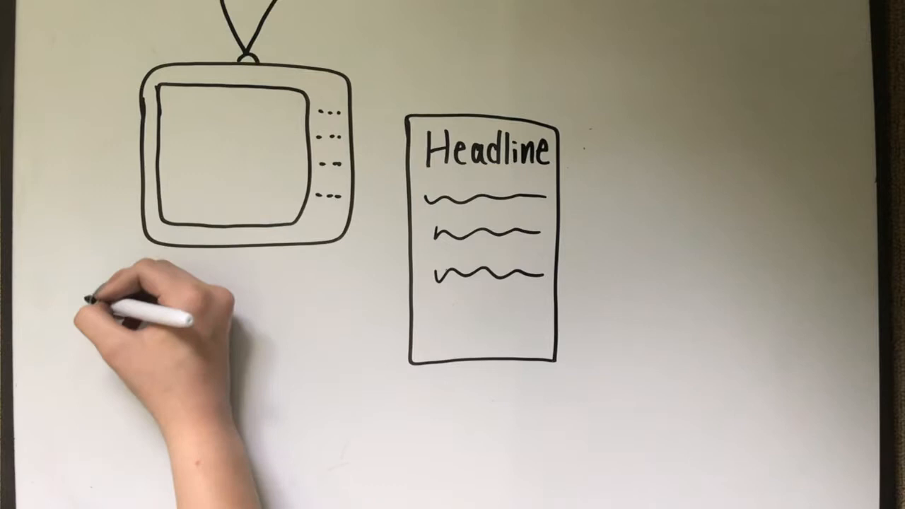
{"action": "left_click_drag", "start_coordinate": [120, 325], "coordinate": [205, 432]}
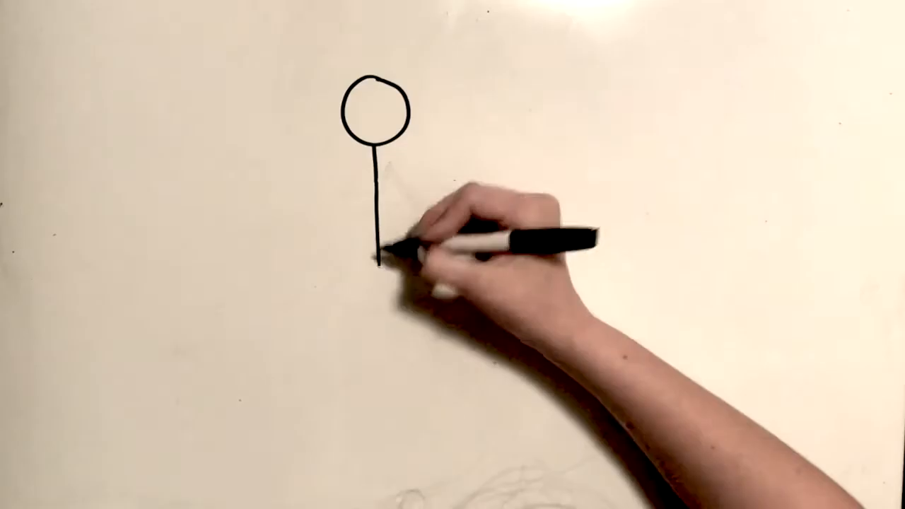
{"action": "left_click_drag", "start_coordinate": [381, 262], "coordinate": [357, 198]}
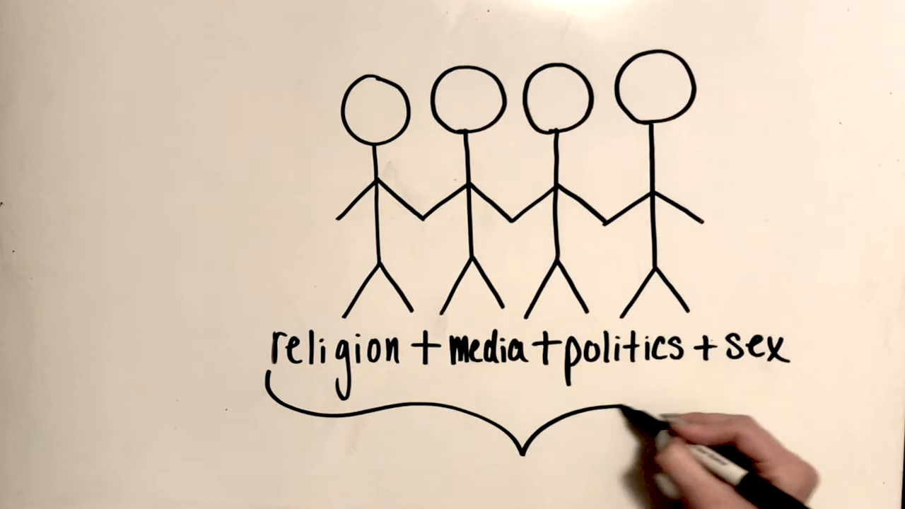
{"action": "type", "text": "complete co"}
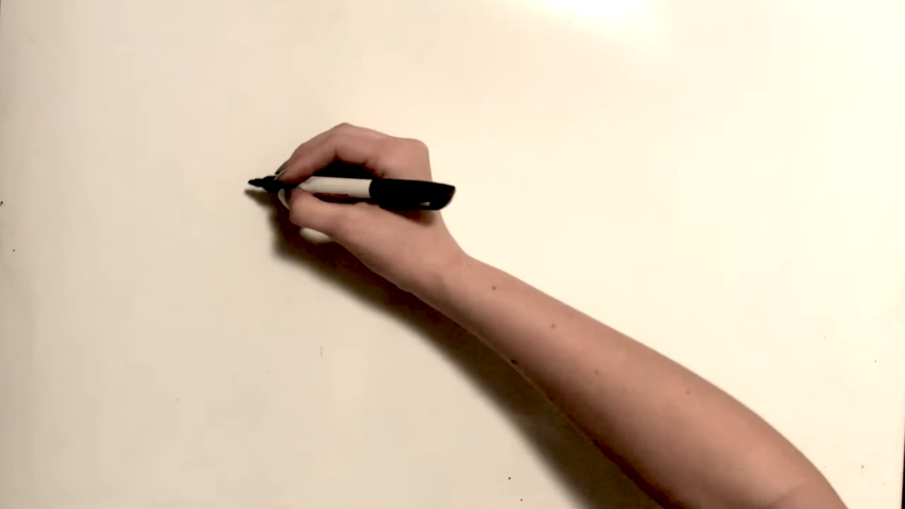
{"action": "type", "text": "equality → mis"}
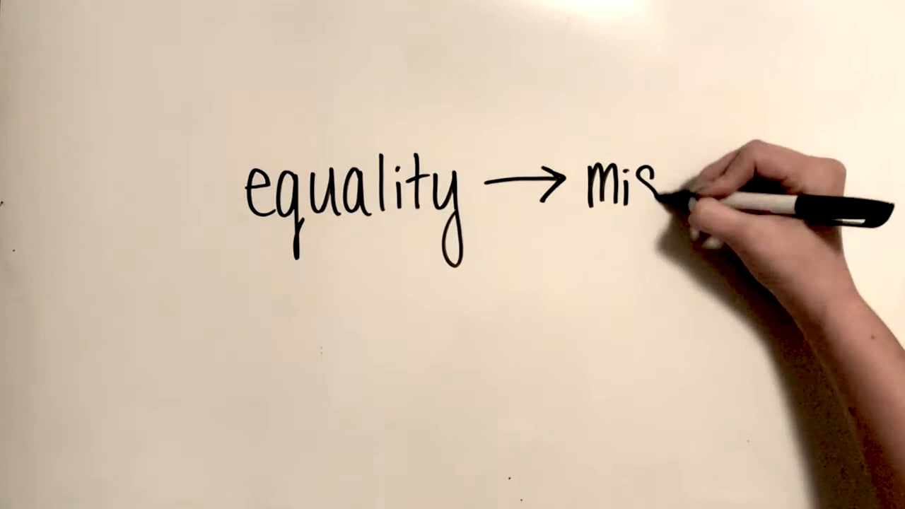